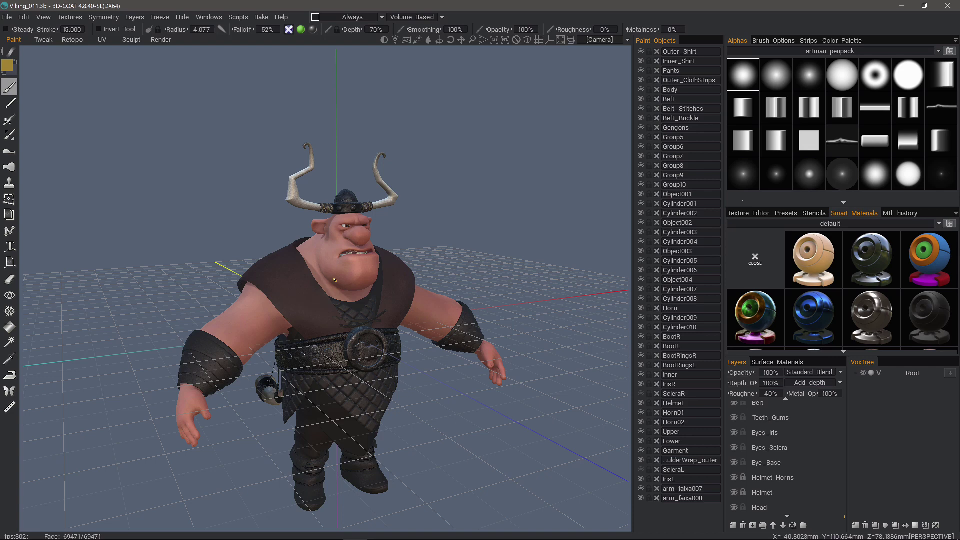
Step: Import the beard object for per-pixel painting as its own Beard UV set at 2048
click(6, 16)
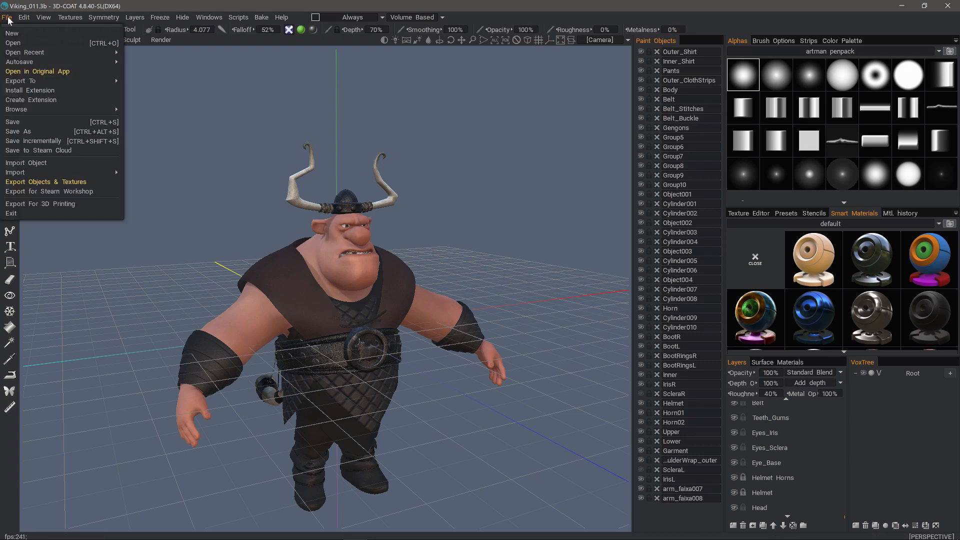
mouse_move(26, 162)
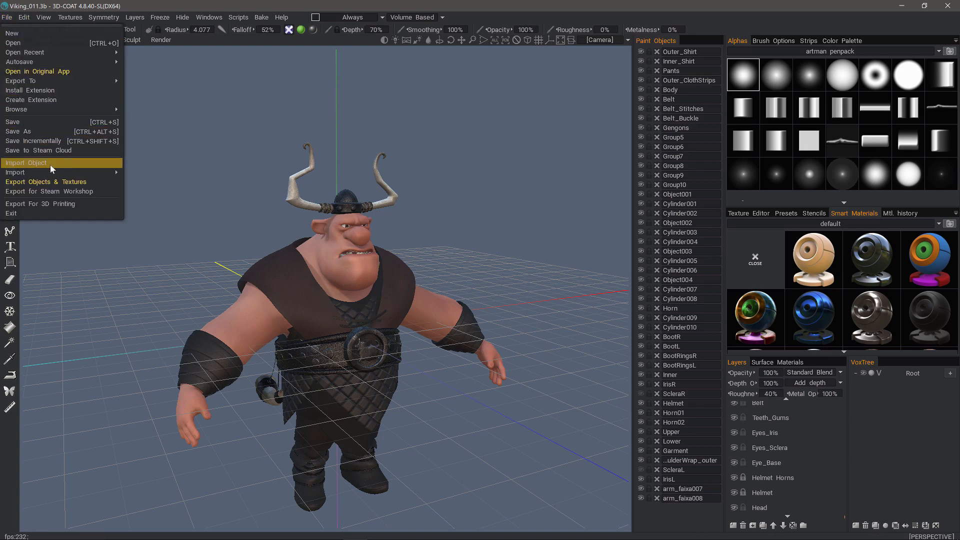
mouse_move(55, 172)
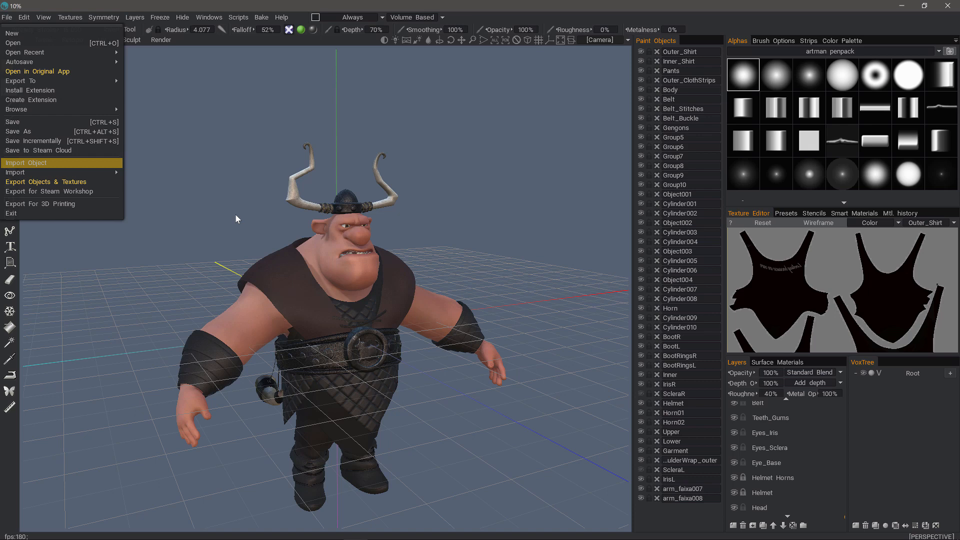
click(26, 162)
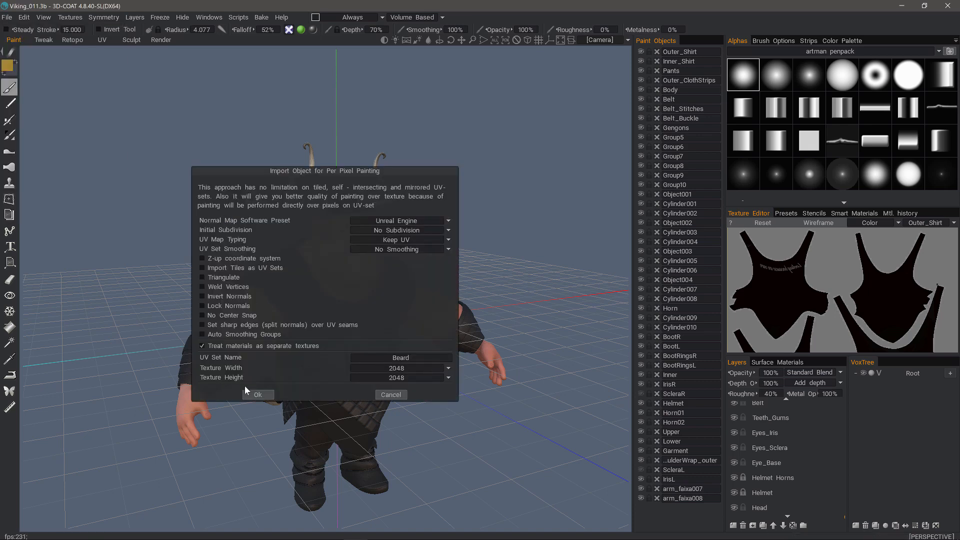
click(258, 395)
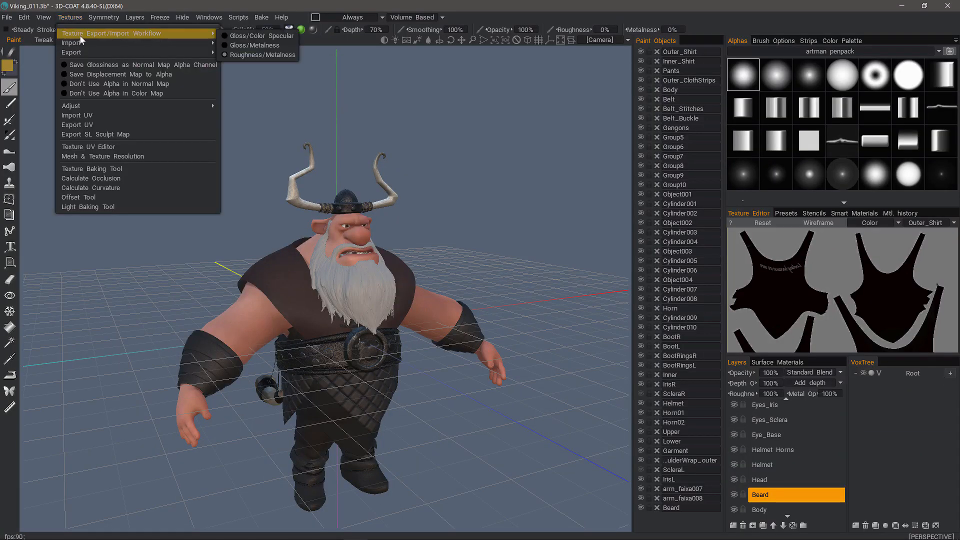
Step: Start a Diffuse texture import targeted at the Beard UV set
click(72, 42)
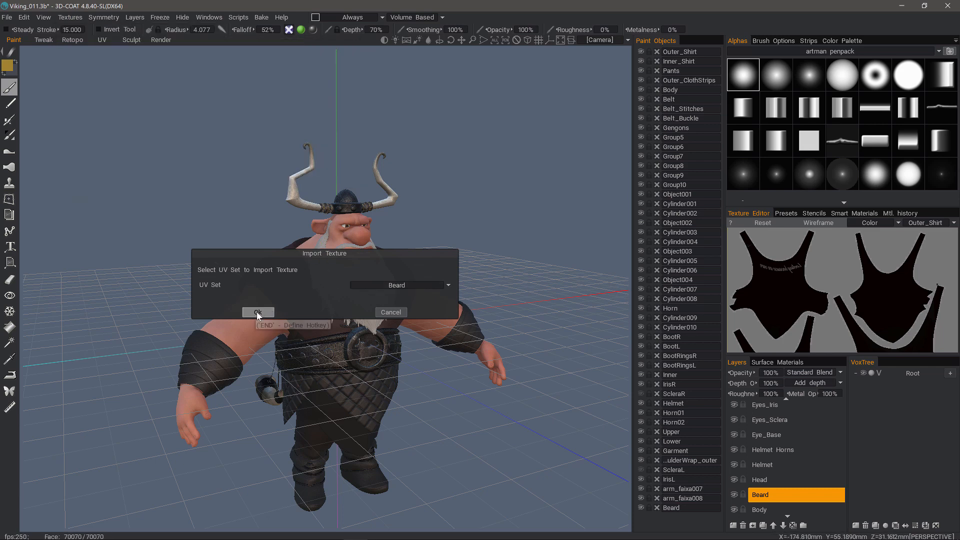
click(258, 312)
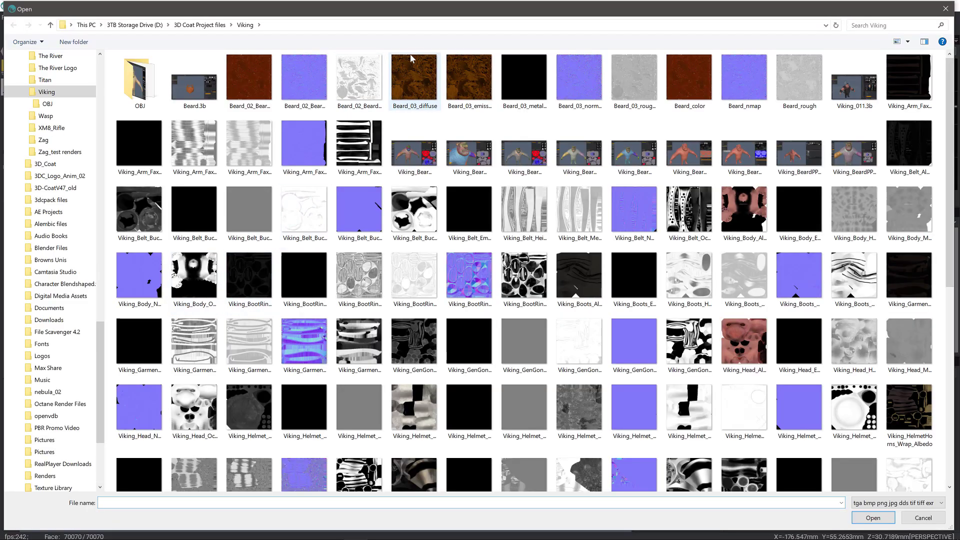